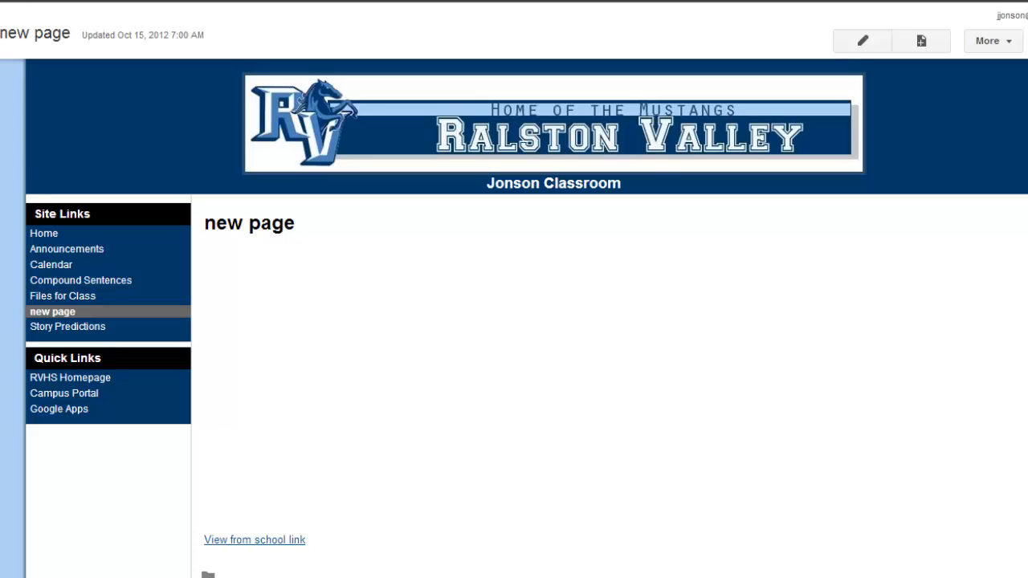
{"action": "mouse_move", "coordinate": [990, 25]}
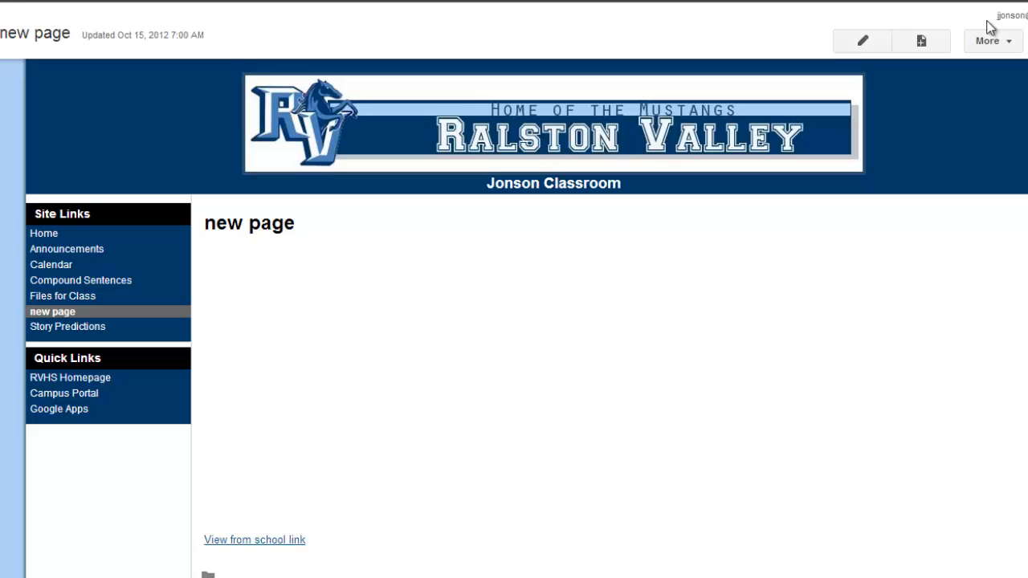
Step: Open a new Chrome tab showing the apps launcher
{"action": "left_click", "coordinate": [58, 410]}
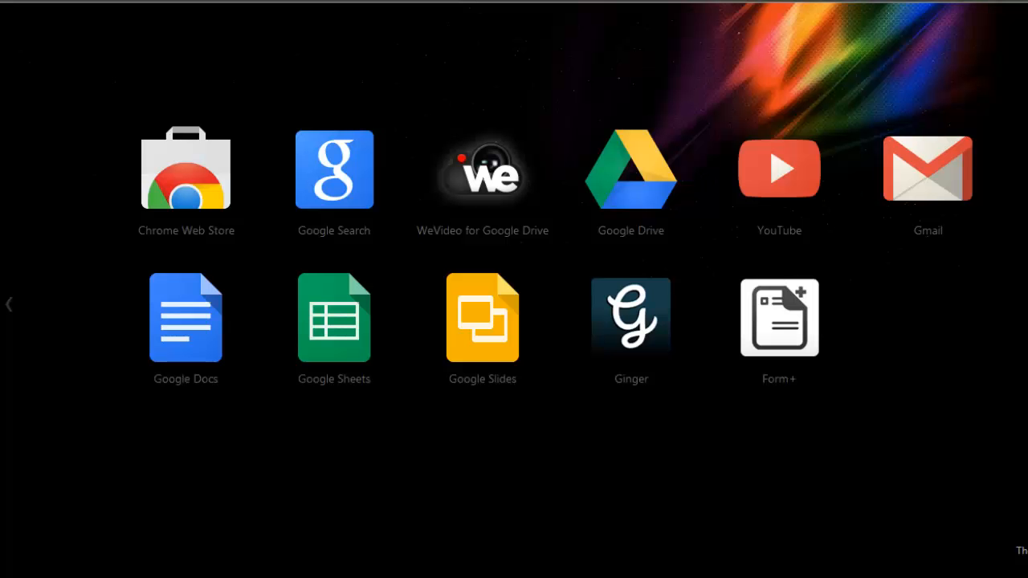
Step: Search Clean Video Search for a public video, then play and pause its preview above the Embed HTML box
{"action": "left_click", "coordinate": [778, 169]}
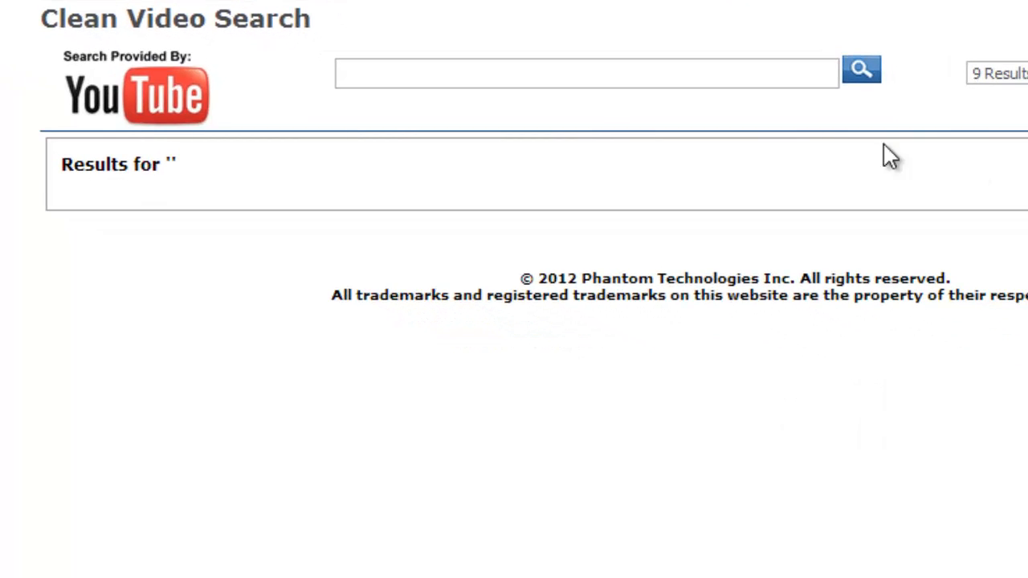
{"action": "left_click", "coordinate": [587, 74]}
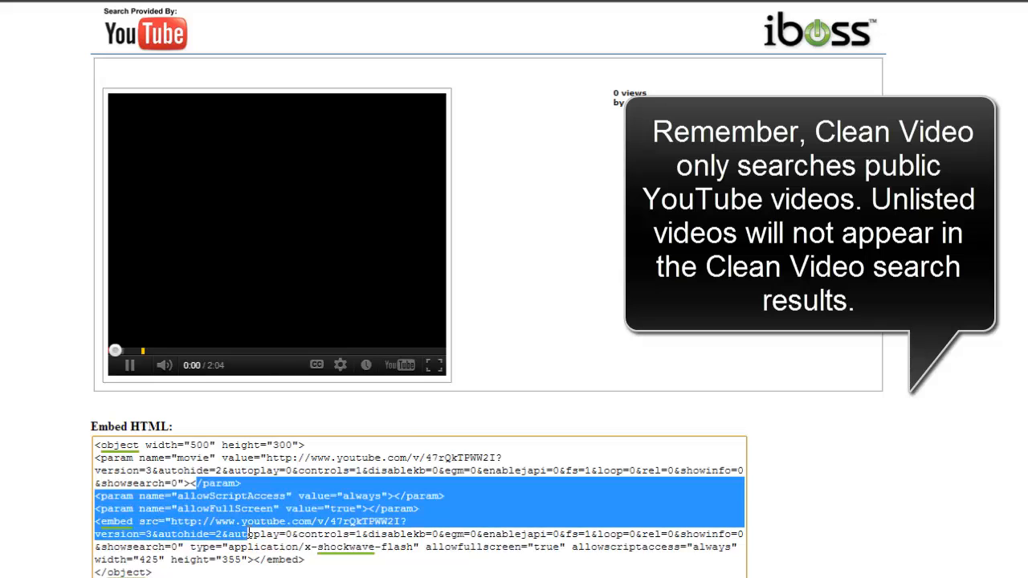
{"action": "left_click", "coordinate": [129, 365]}
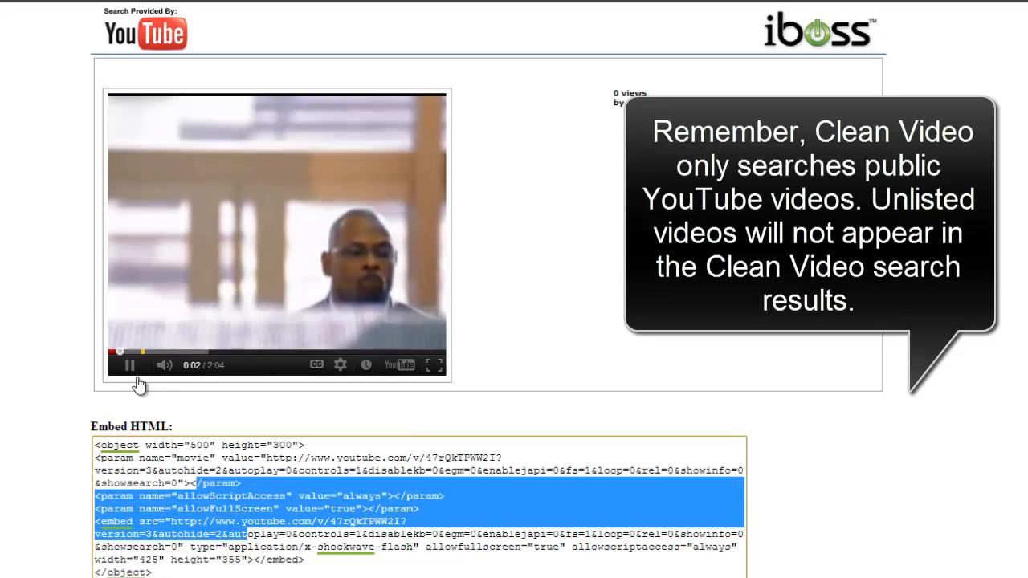
{"action": "left_click", "coordinate": [130, 366]}
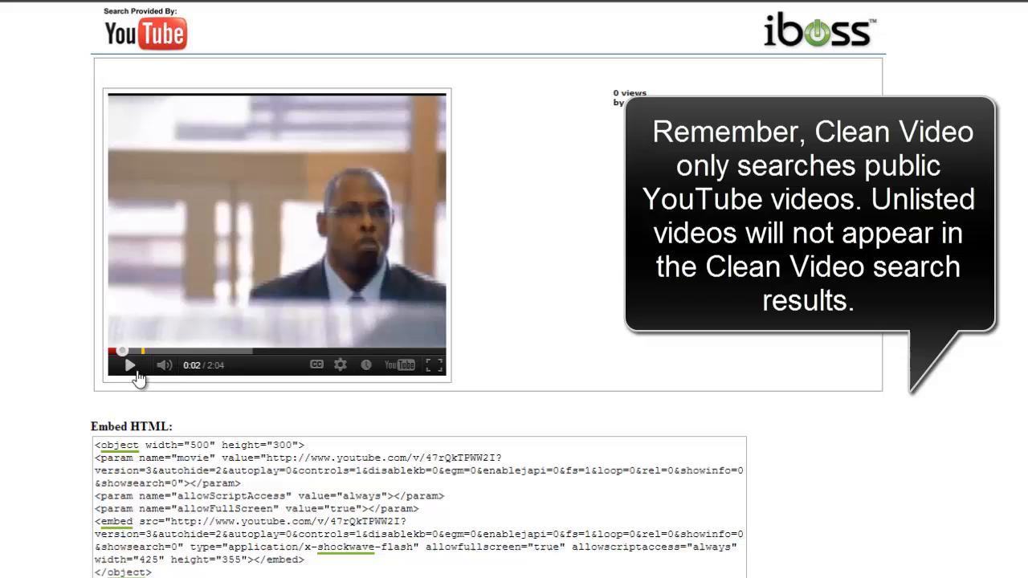
{"action": "mouse_move", "coordinate": [479, 270]}
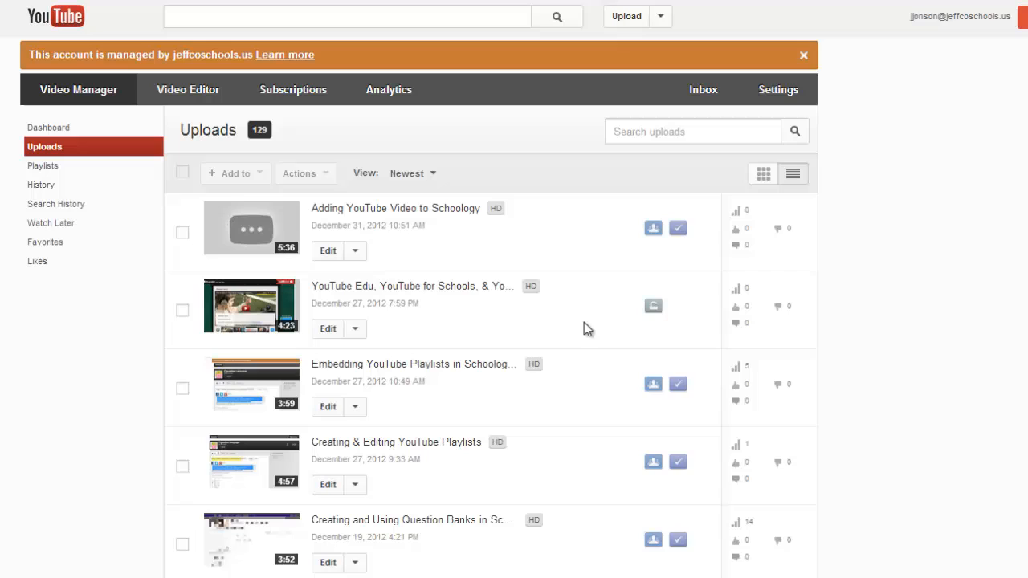
{"action": "mouse_move", "coordinate": [652, 306]}
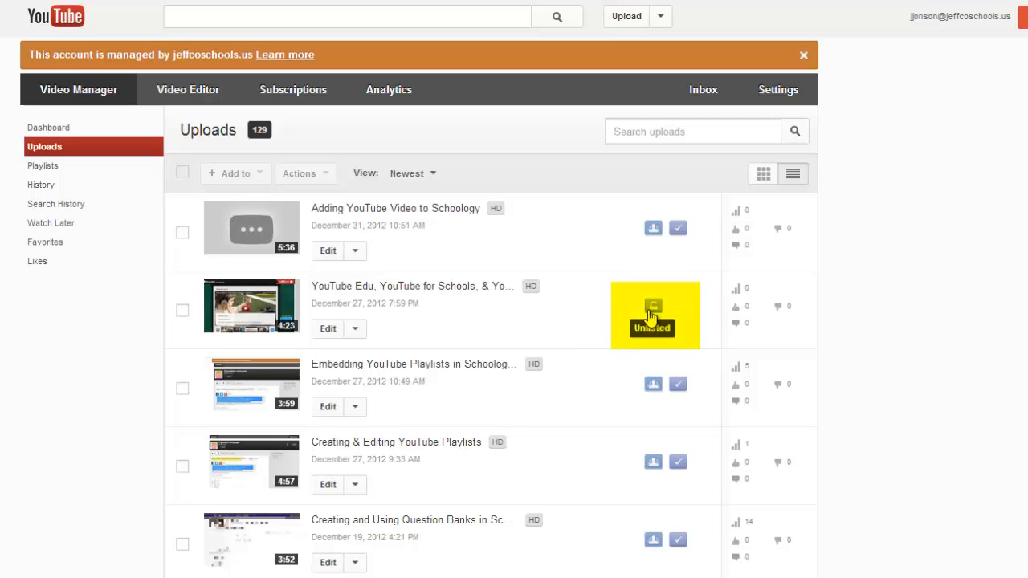
{"action": "mouse_move", "coordinate": [474, 312]}
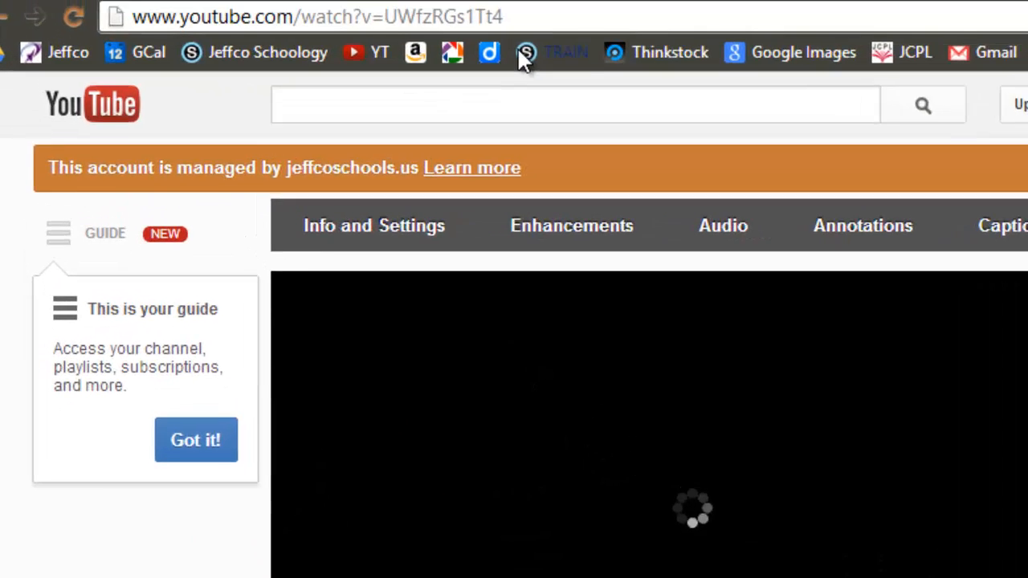
Step: Open the unlisted upload's watch page from the YouTube video manager
{"action": "left_click", "coordinate": [361, 39]}
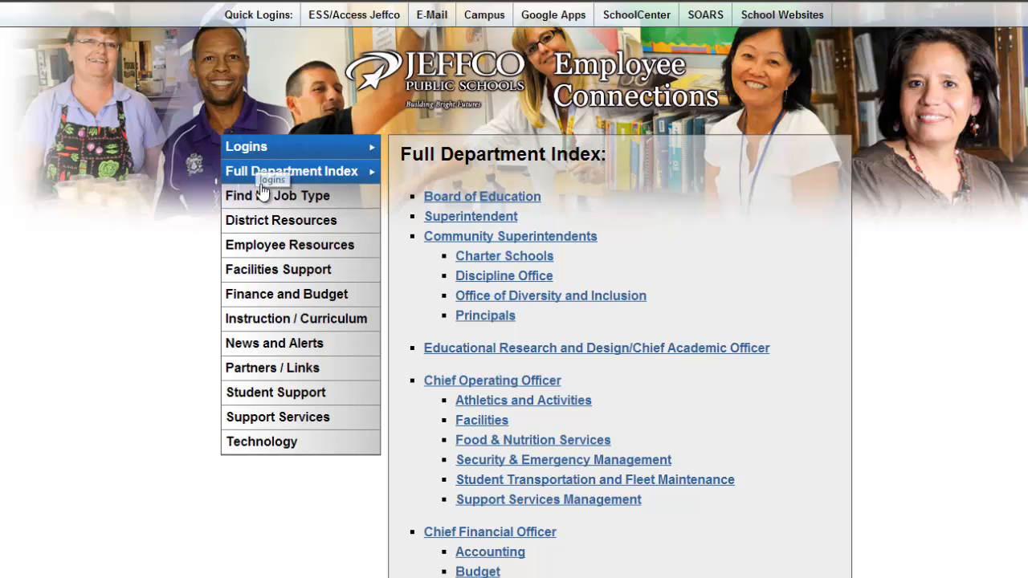
{"action": "mouse_move", "coordinate": [485, 355]}
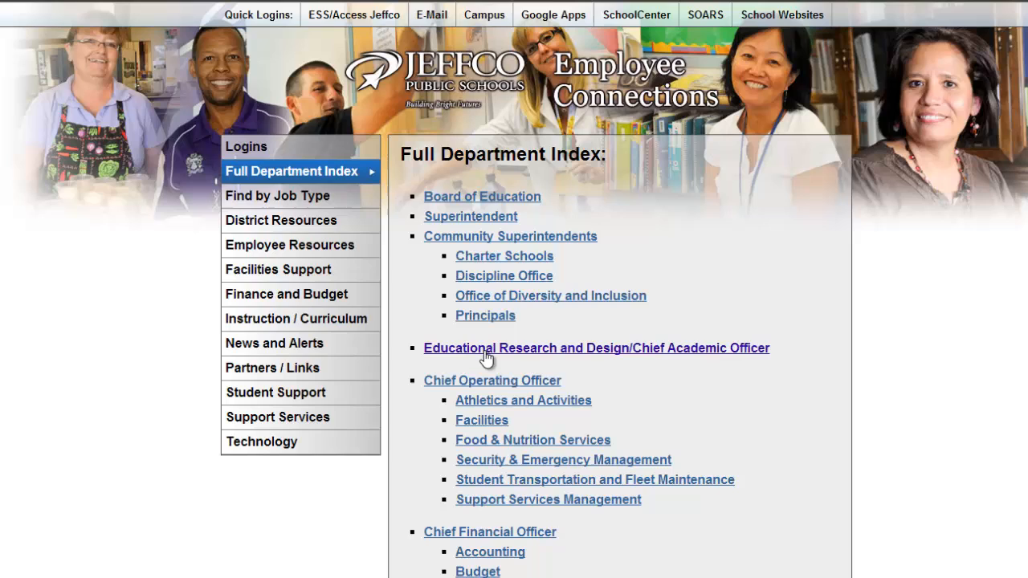
Step: Navigate Educational Research and Design > Educational Technology to the YT to Clean Video Embed Code Generator
{"action": "left_click", "coordinate": [596, 347]}
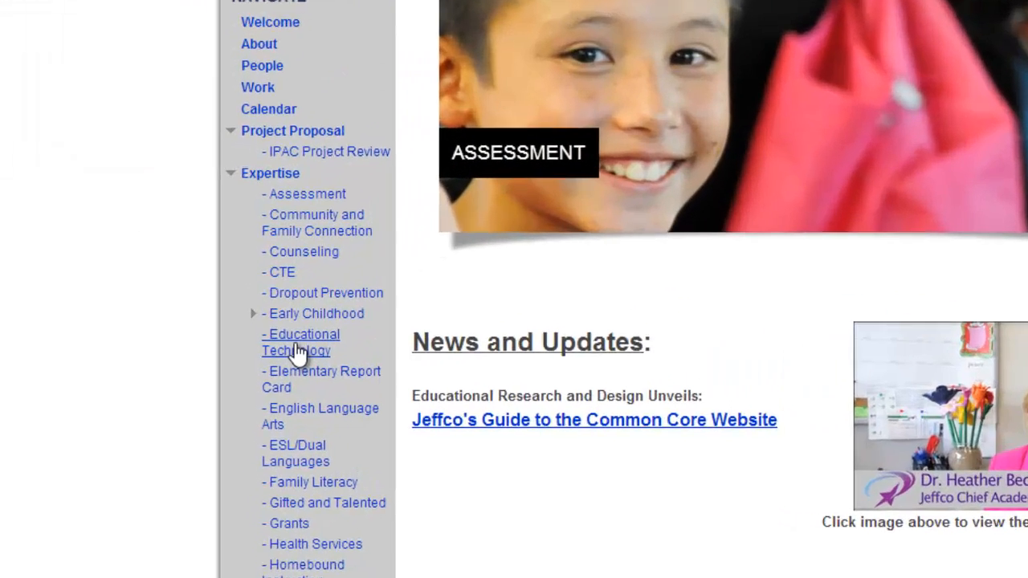
{"action": "scroll", "scroll_direction": "down", "scroll_amount": 3}
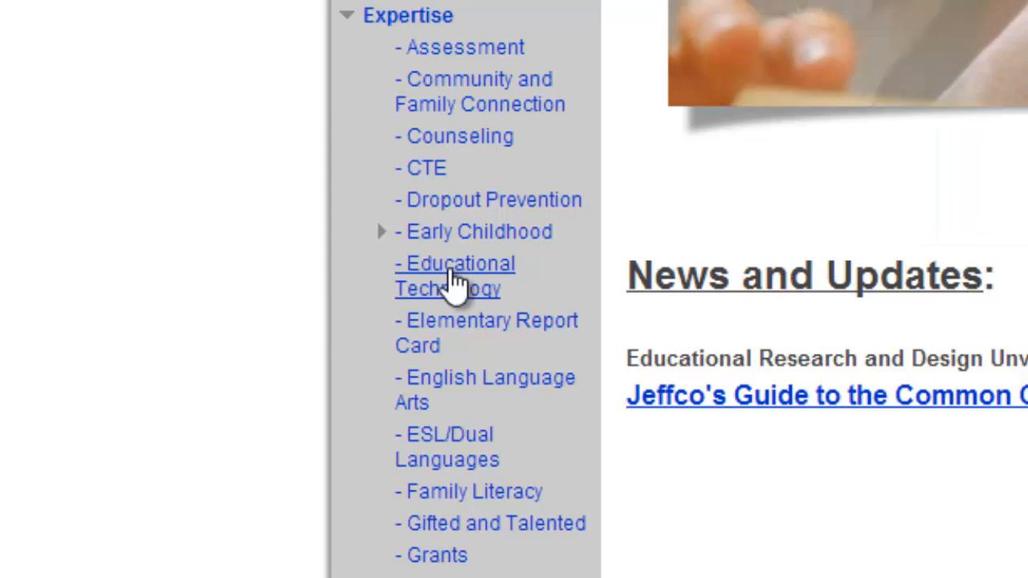
{"action": "left_click", "coordinate": [455, 276]}
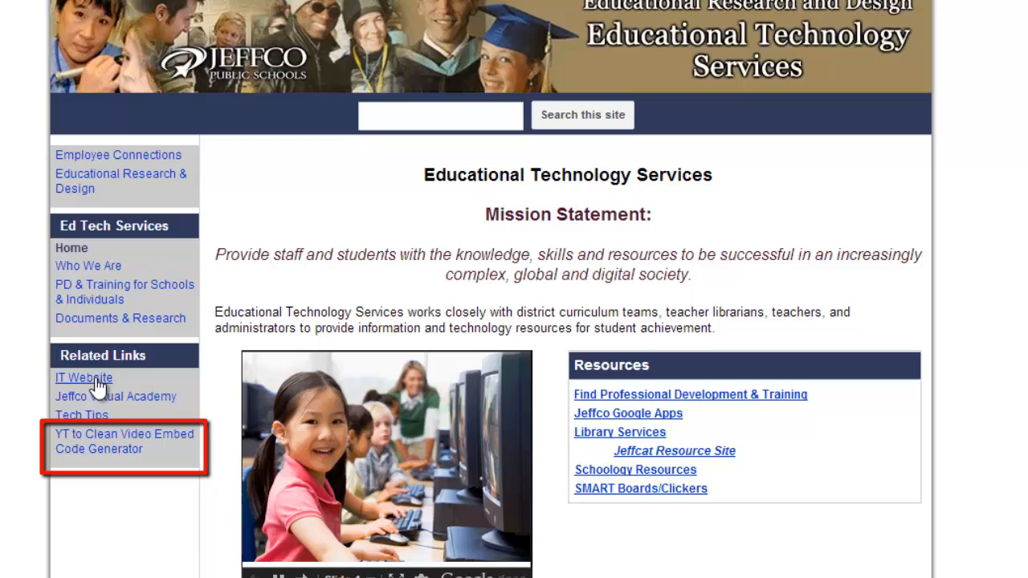
{"action": "mouse_move", "coordinate": [93, 442]}
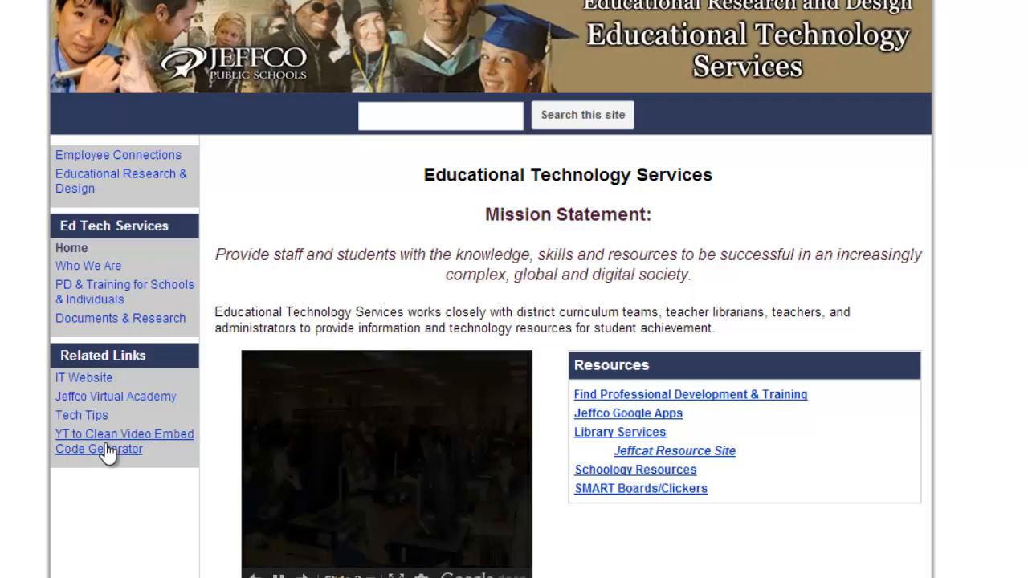
{"action": "left_click", "coordinate": [124, 440]}
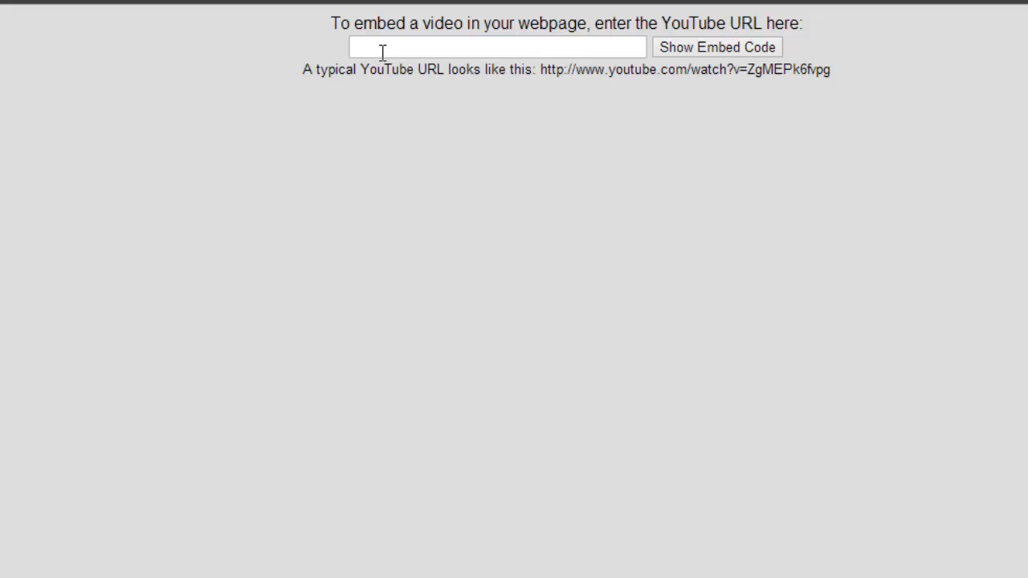
Step: Paste the unlisted video's YouTube address, generate the Google Sites embed HTML and copy it
{"action": "right_click", "coordinate": [498, 46]}
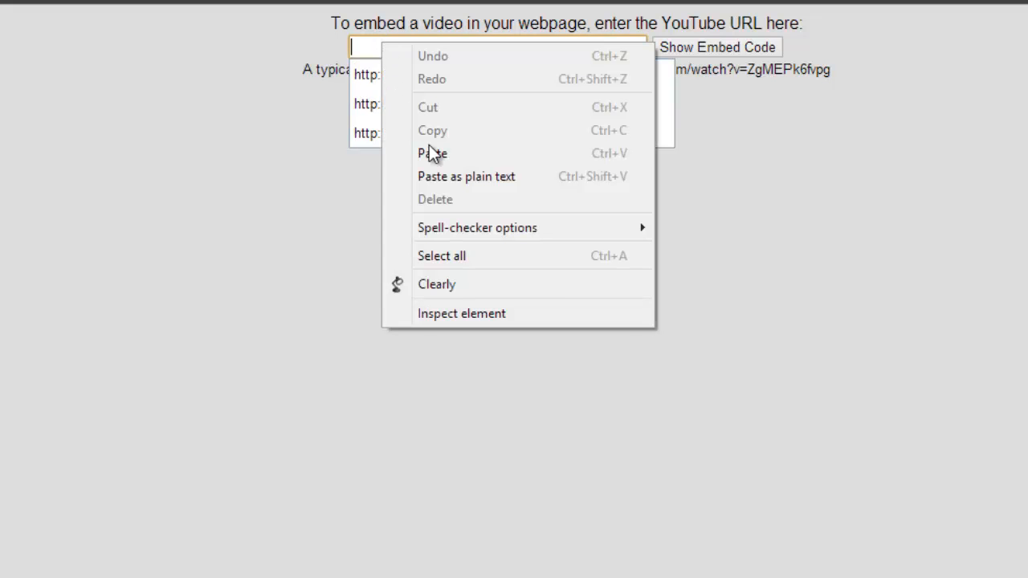
{"action": "left_click", "coordinate": [432, 152]}
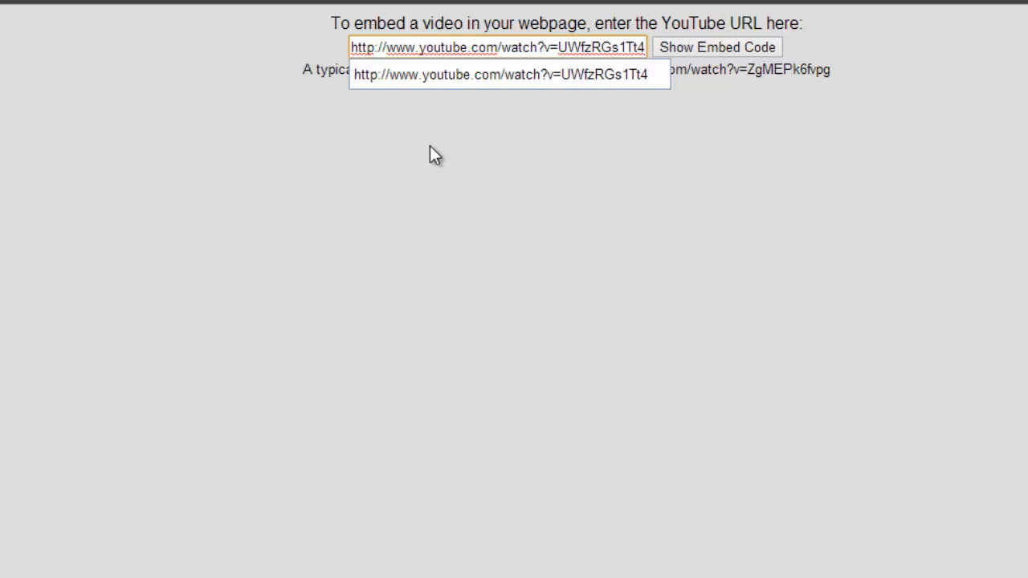
{"action": "mouse_move", "coordinate": [688, 80]}
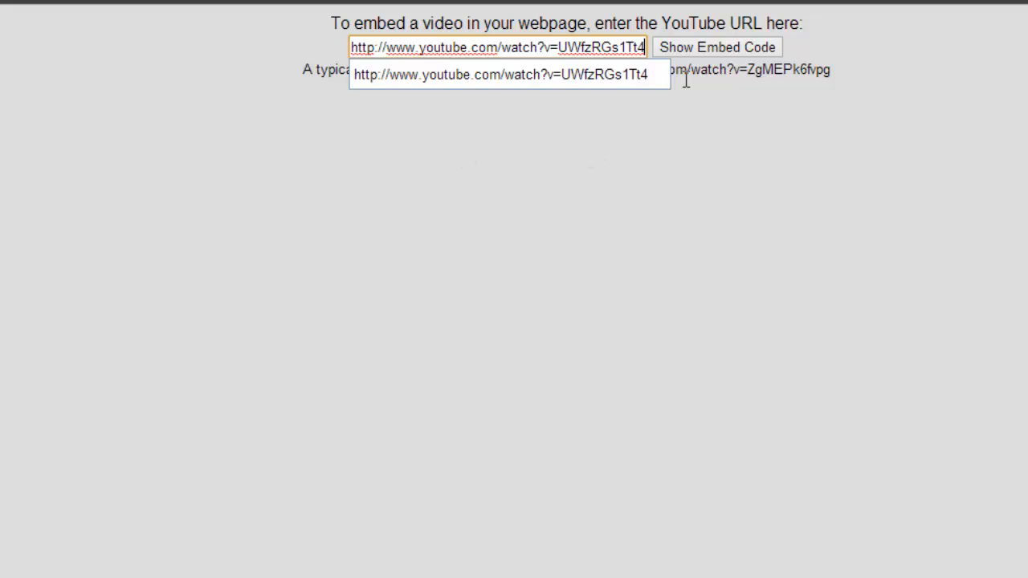
{"action": "left_click", "coordinate": [715, 46]}
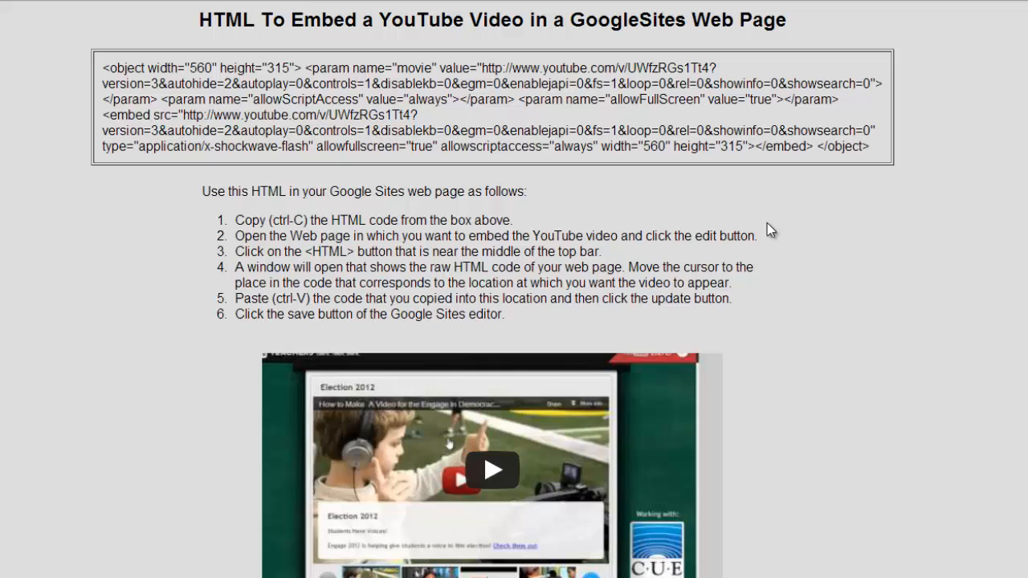
{"action": "mouse_move", "coordinate": [639, 466]}
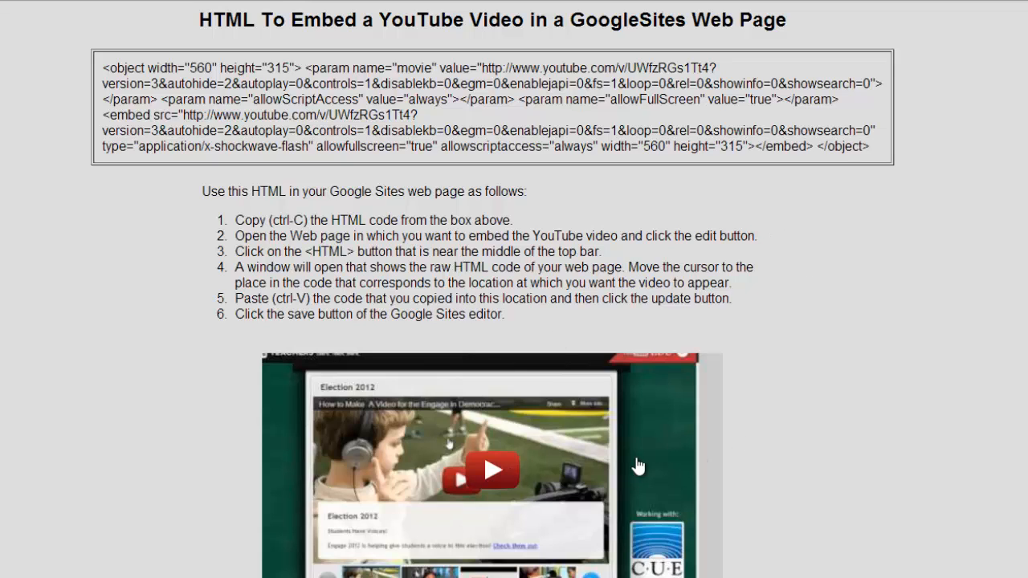
{"action": "mouse_move", "coordinate": [591, 402]}
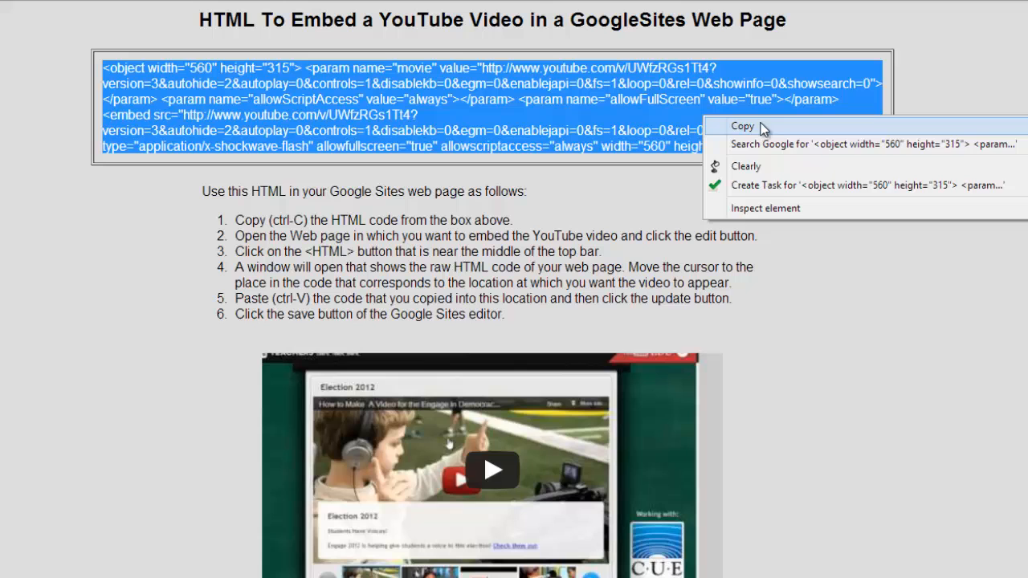
{"action": "left_click", "coordinate": [742, 125]}
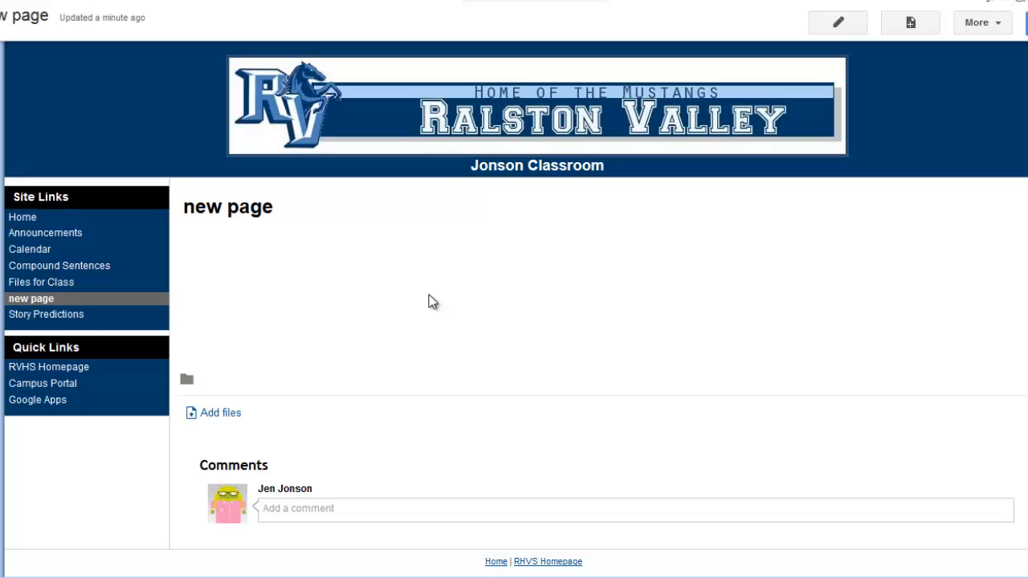
{"action": "mouse_move", "coordinate": [839, 32]}
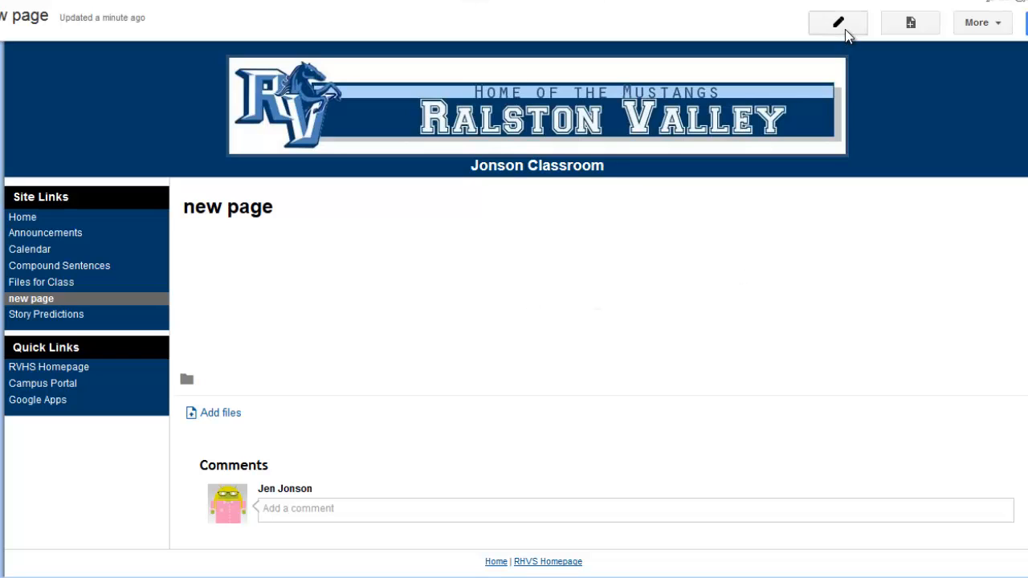
Step: Enter edit mode on the new page and bring up its Edit HTML source window
{"action": "left_click", "coordinate": [838, 22]}
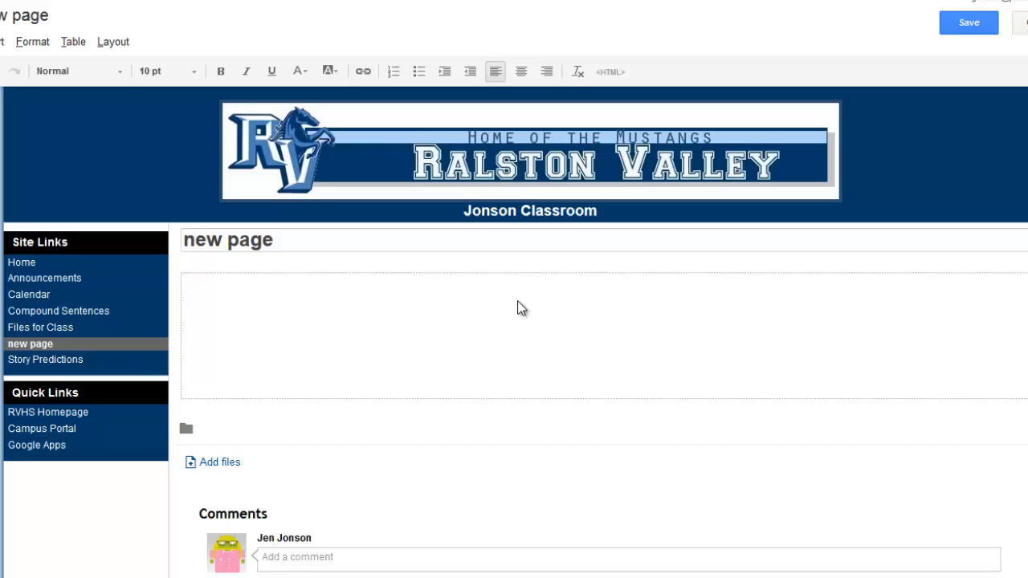
{"action": "mouse_move", "coordinate": [506, 309]}
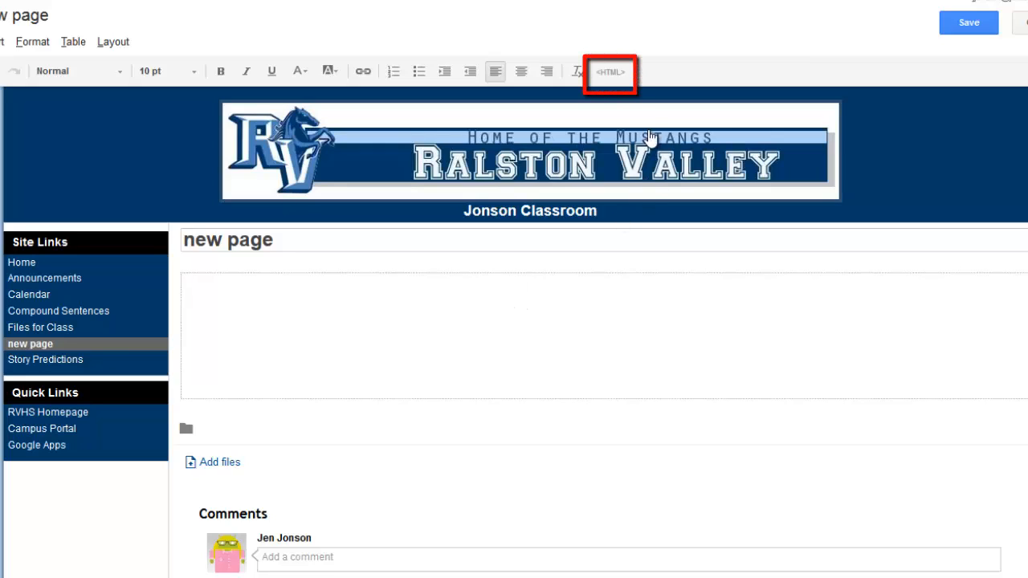
{"action": "left_click", "coordinate": [611, 72]}
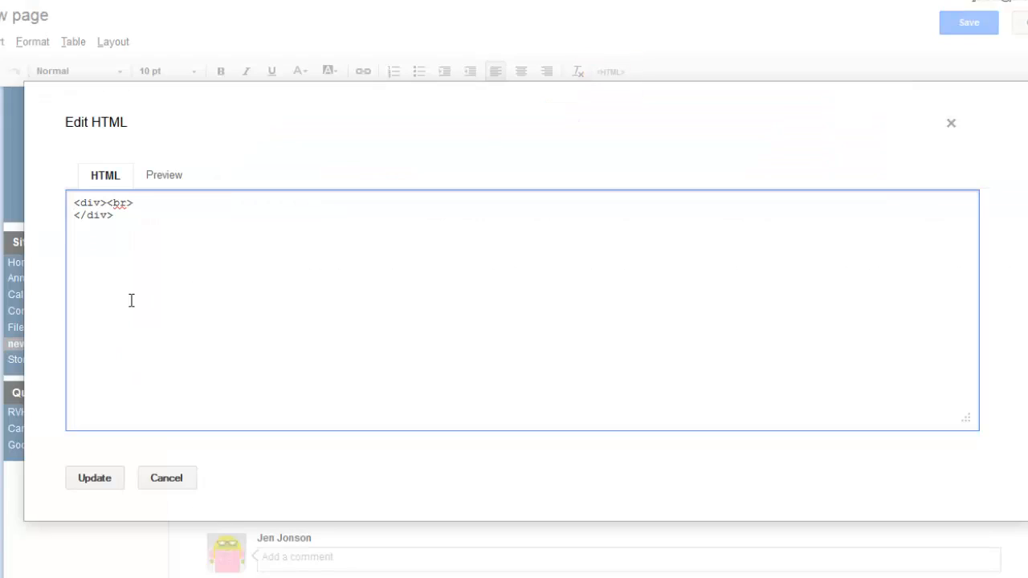
Step: Paste the object embed code into the page's HTML source and apply it with Update
{"action": "right_click", "coordinate": [112, 233]}
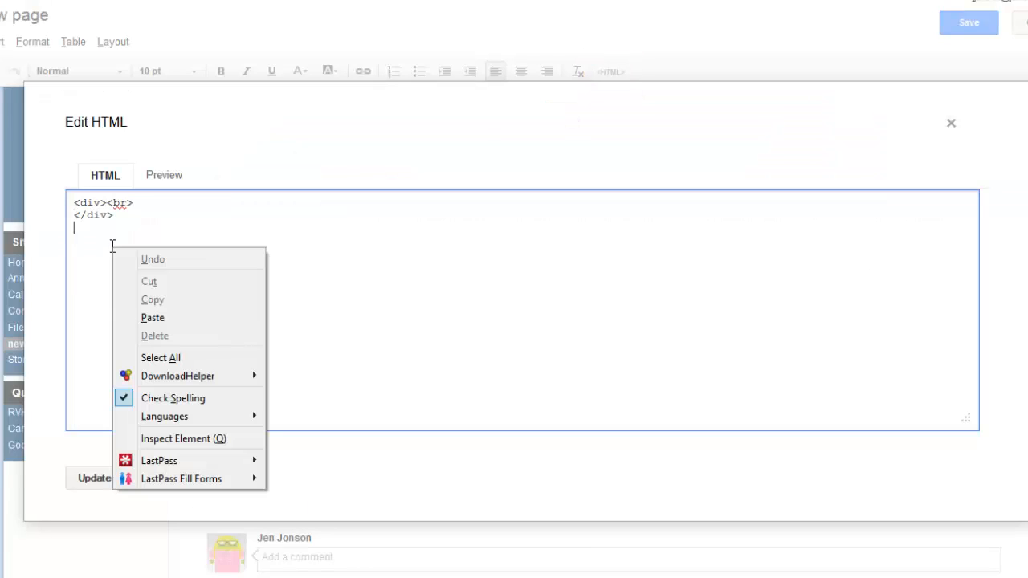
{"action": "left_click", "coordinate": [153, 318]}
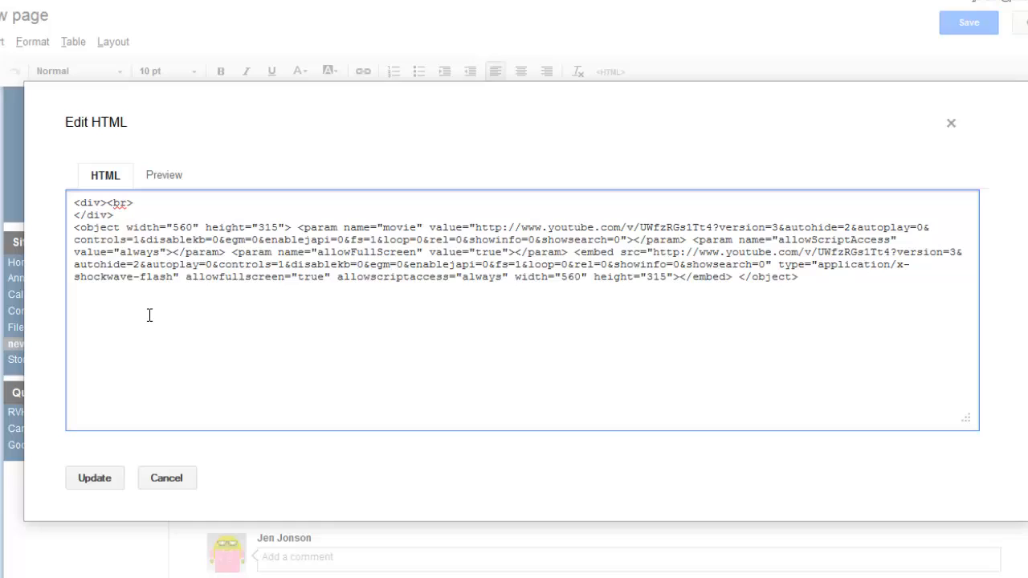
{"action": "mouse_move", "coordinate": [518, 270]}
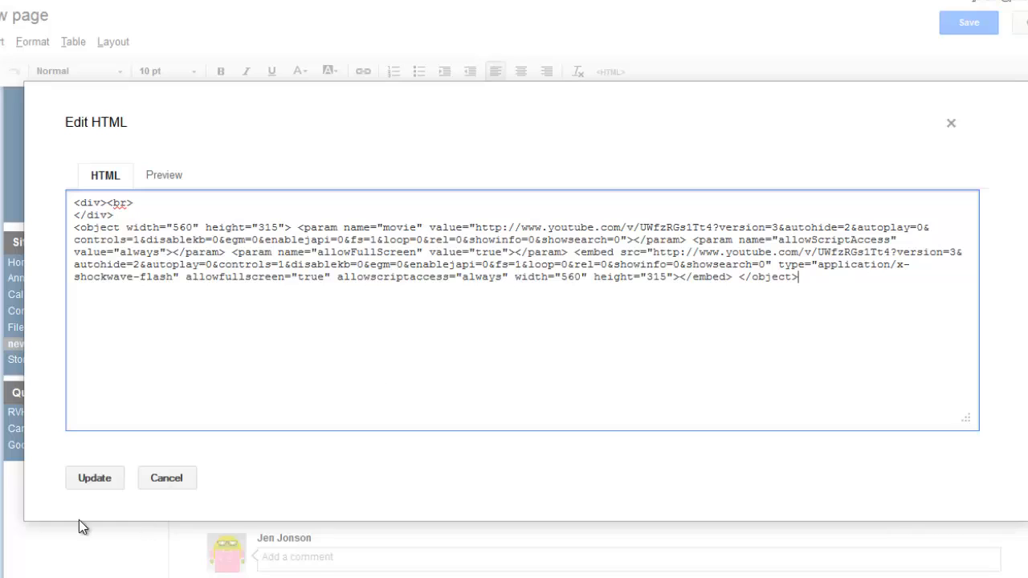
{"action": "left_click", "coordinate": [93, 479]}
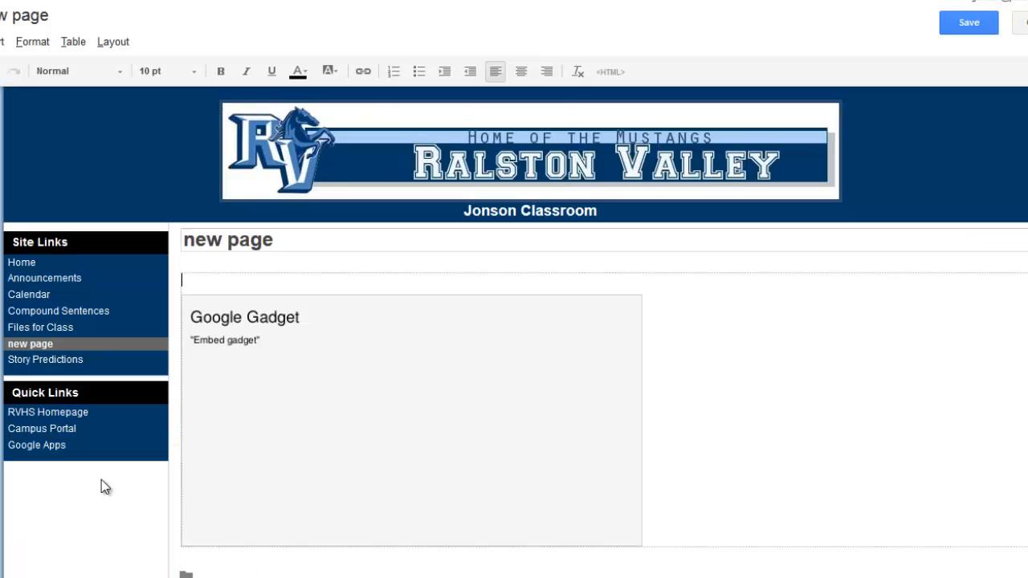
{"action": "mouse_move", "coordinate": [350, 533]}
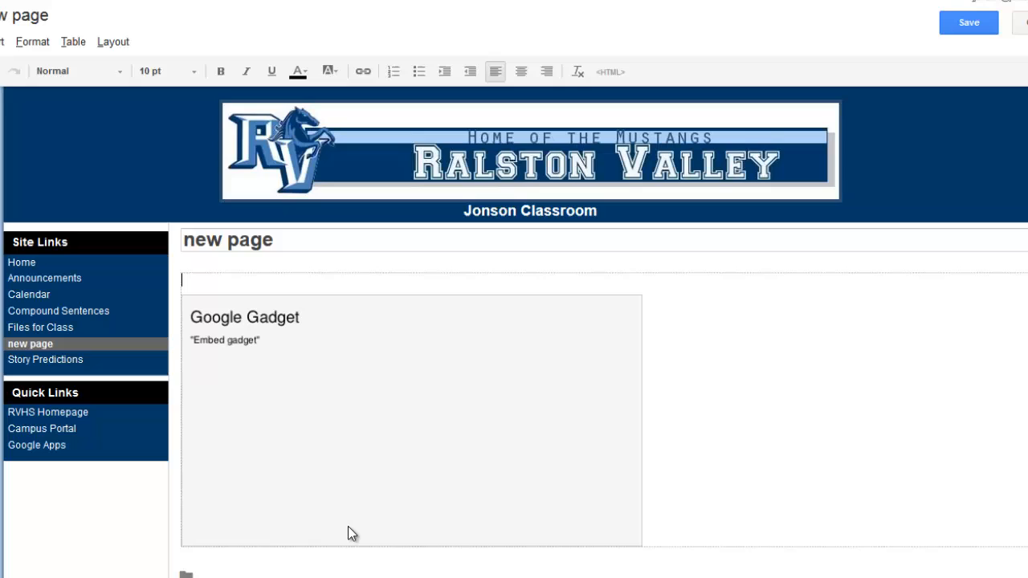
{"action": "mouse_move", "coordinate": [945, 48]}
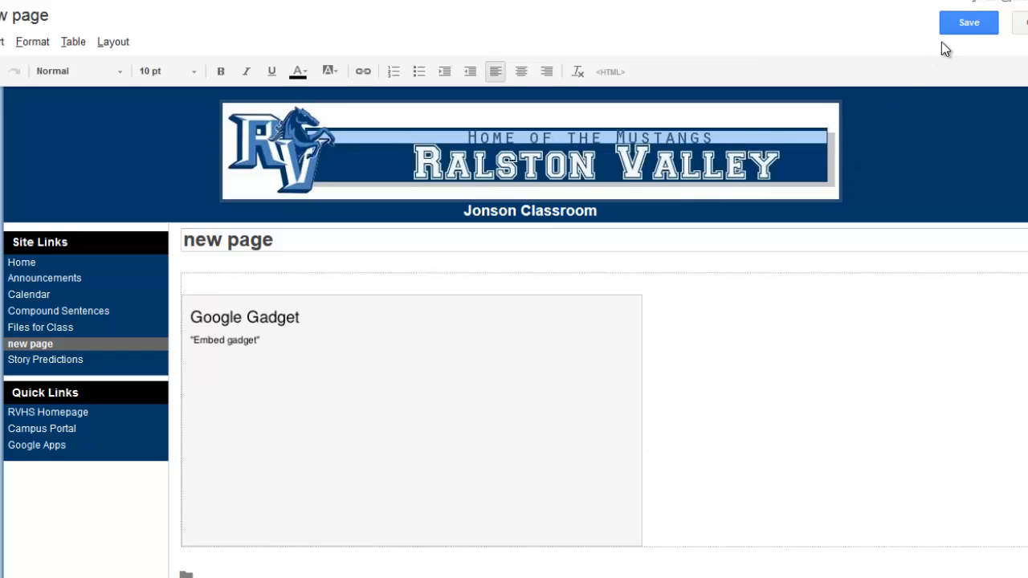
Step: Save the page so the embedded YouTube video player displays on it
{"action": "left_click", "coordinate": [969, 22]}
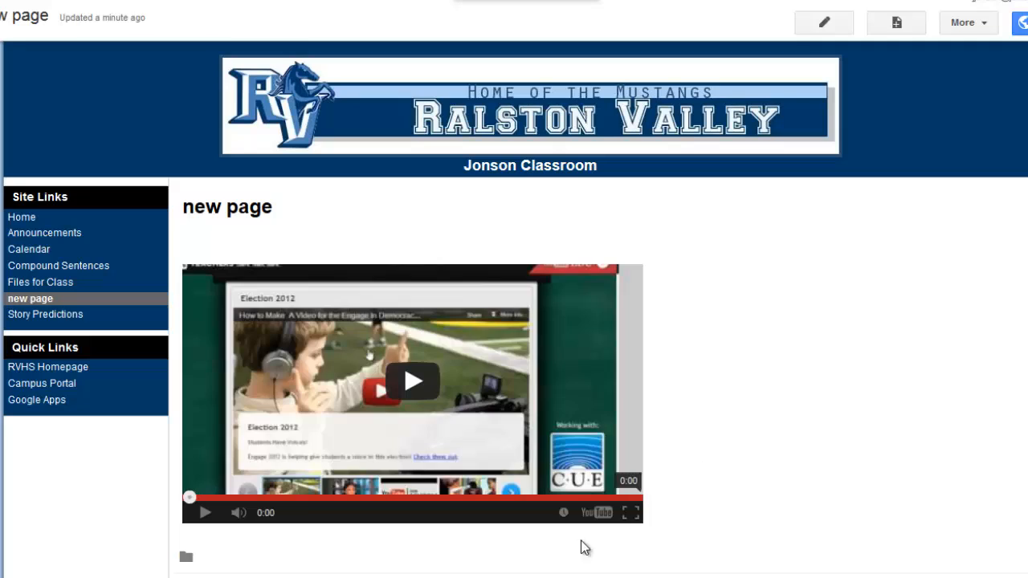
{"action": "mouse_move", "coordinate": [512, 538]}
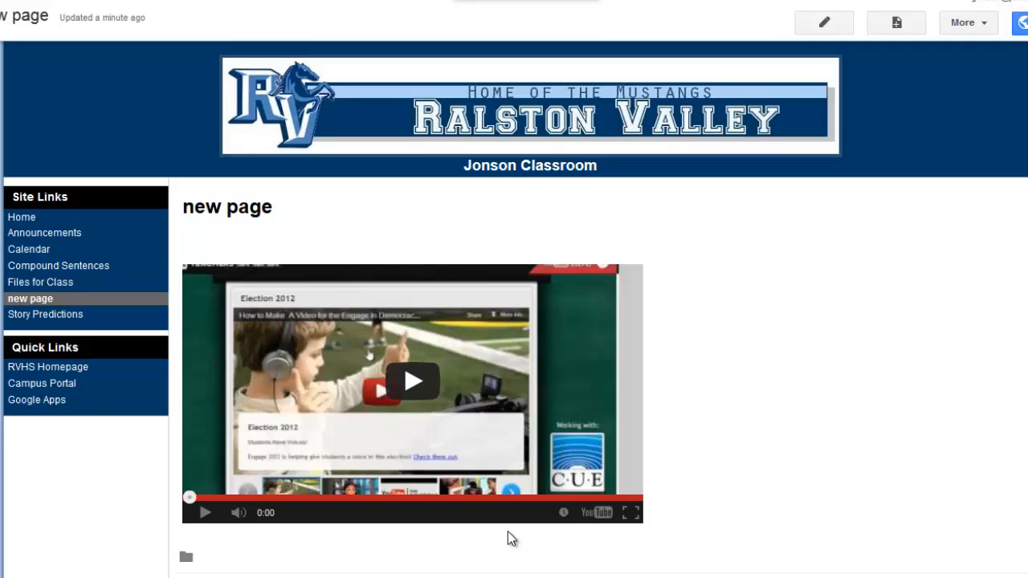
{"action": "mouse_move", "coordinate": [752, 572]}
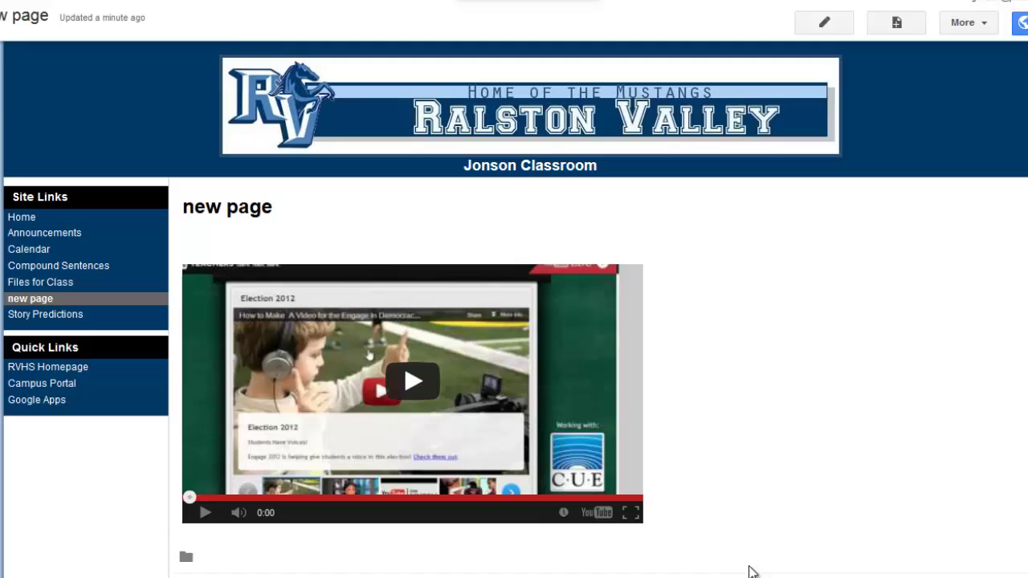
{"action": "mouse_move", "coordinate": [906, 345]}
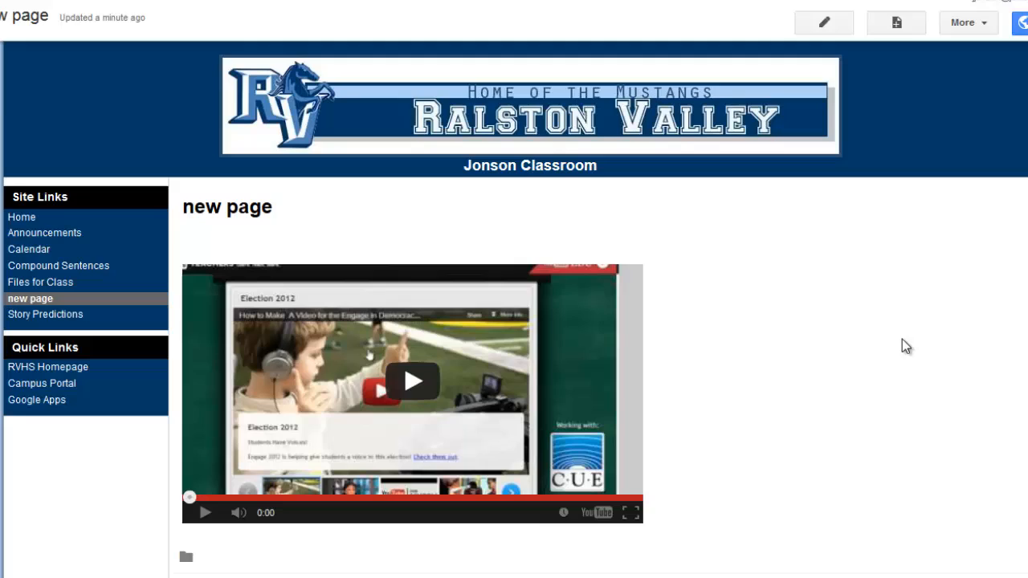
{"action": "mouse_move", "coordinate": [699, 396]}
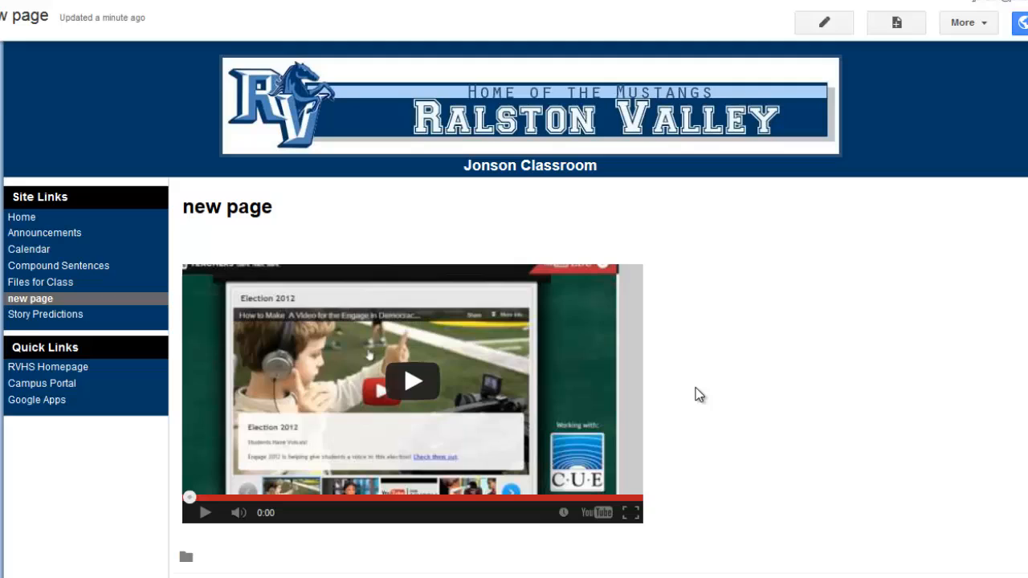
{"action": "mouse_move", "coordinate": [219, 553]}
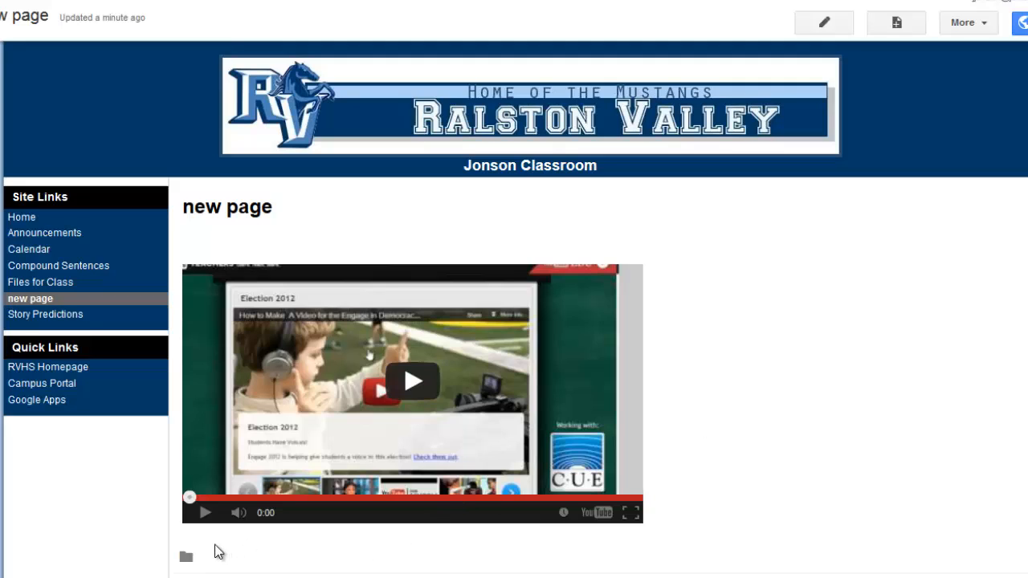
{"action": "mouse_move", "coordinate": [408, 559]}
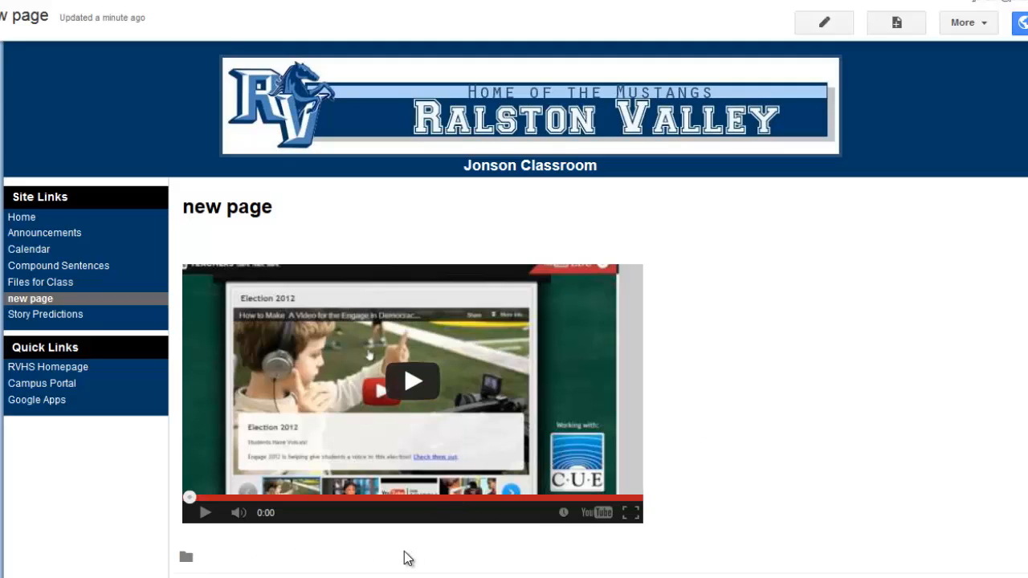
{"action": "mouse_move", "coordinate": [276, 558]}
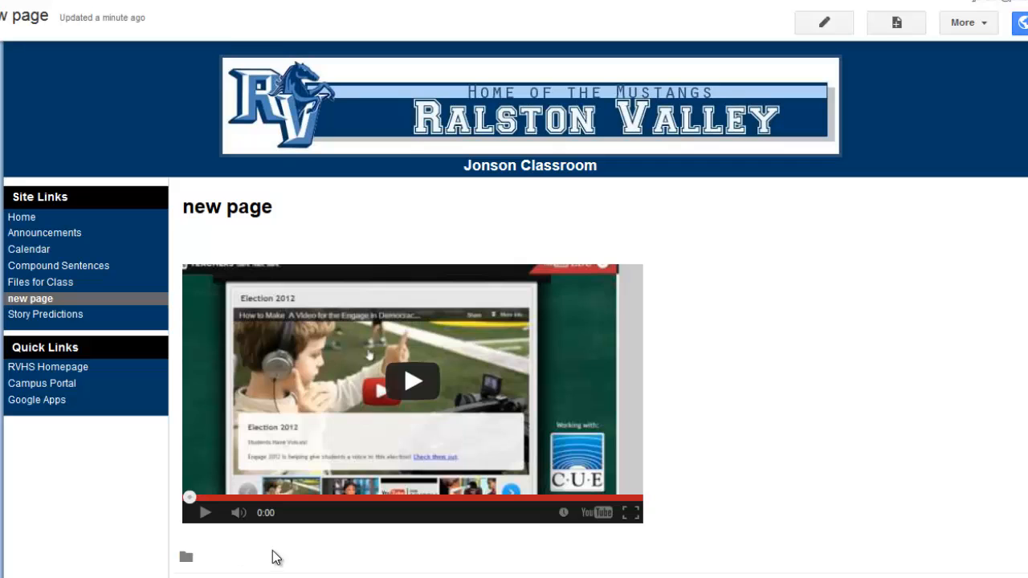